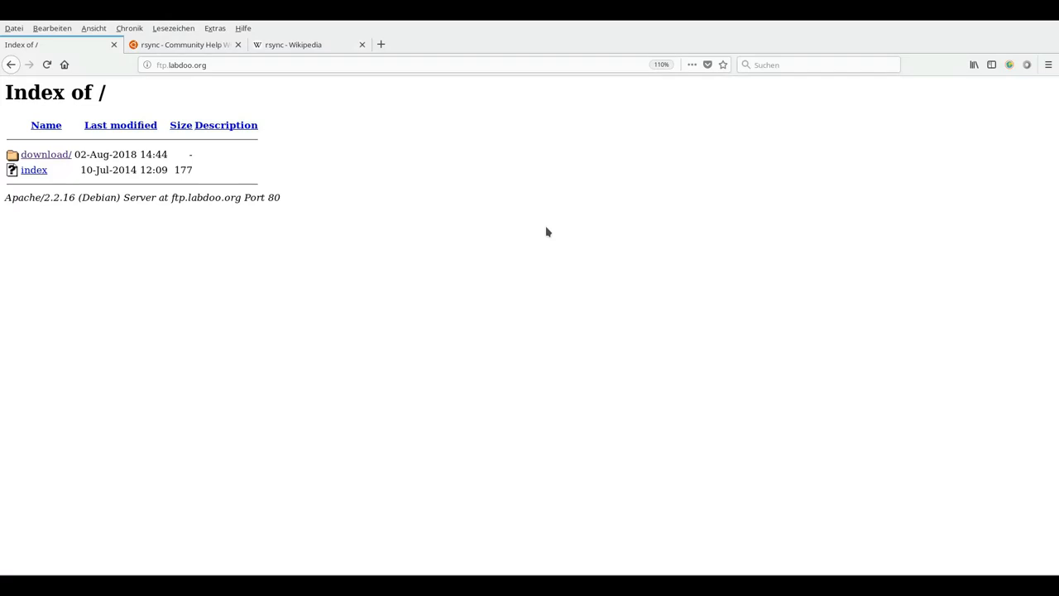
pyautogui.moveTo(192, 78)
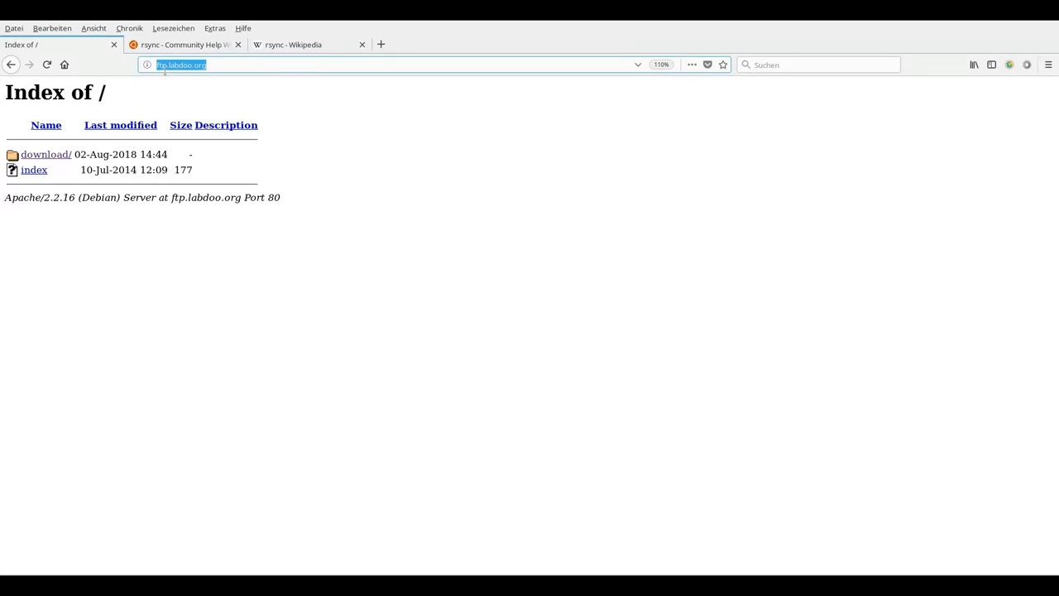
pyautogui.moveTo(45, 154)
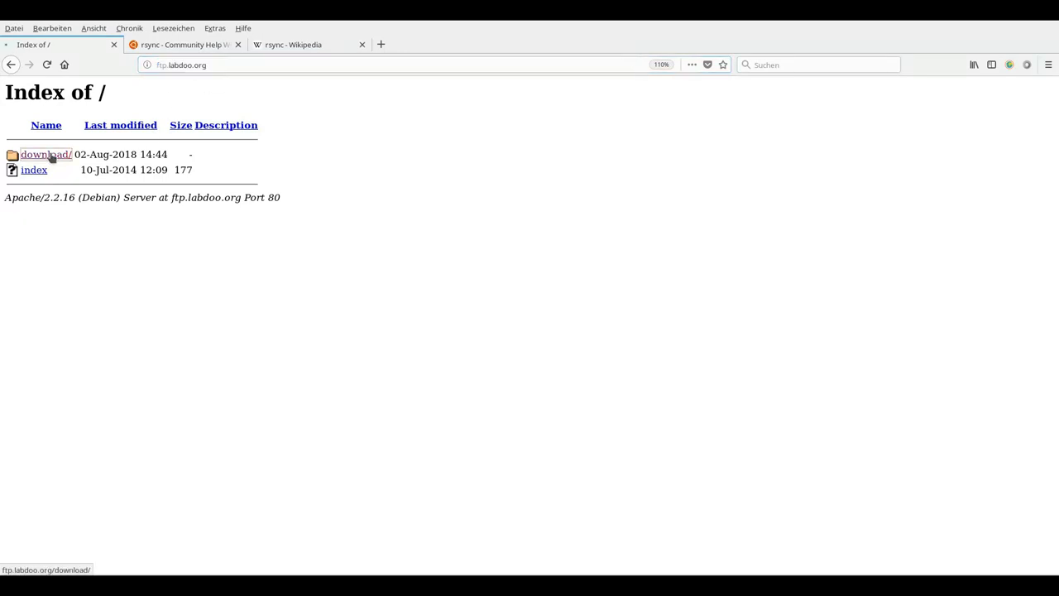
# Step: Open the download/ folder from the ftp.labdoo.org index page
pyautogui.click(46, 154)
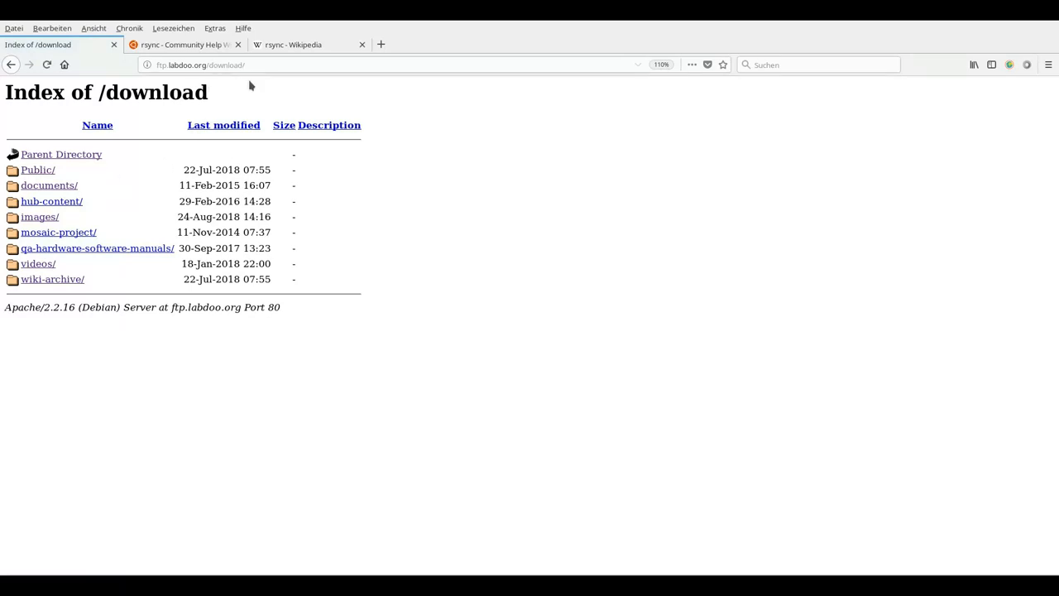
pyautogui.moveTo(52, 201)
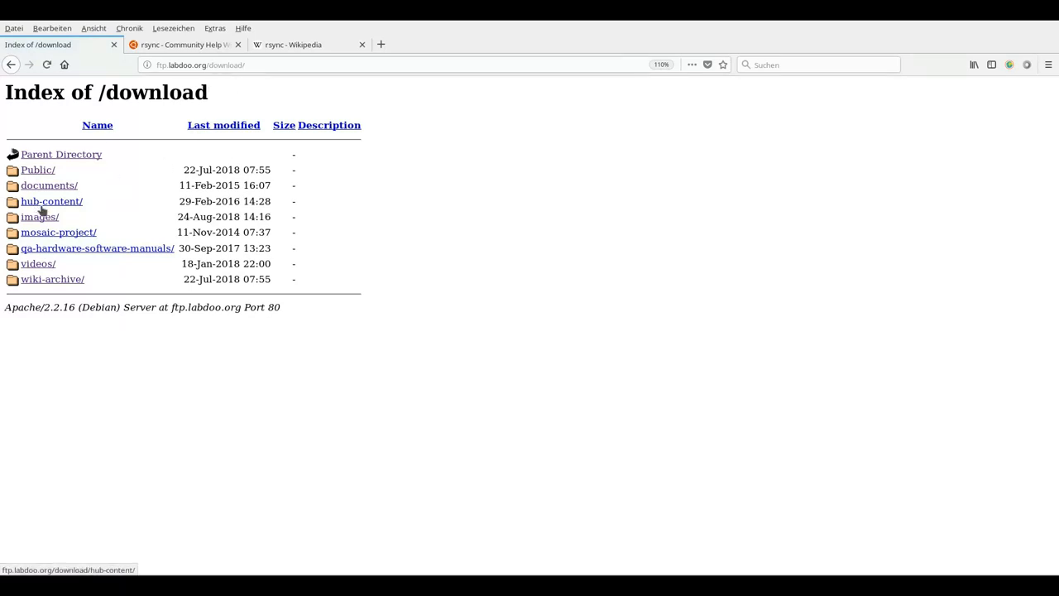
pyautogui.moveTo(39, 217)
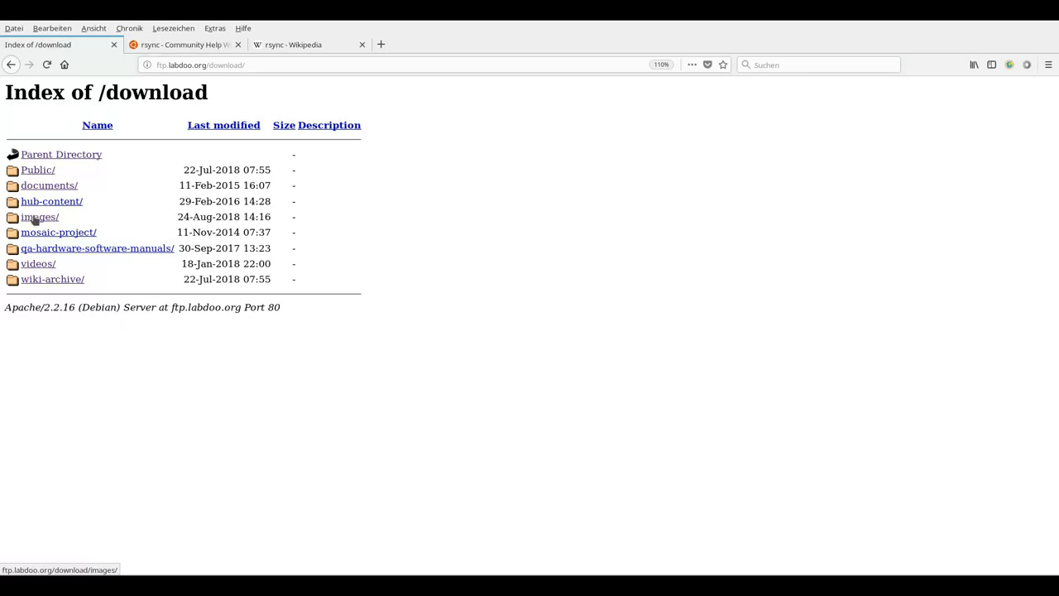
# Step: Open images/ in /download to list Knoppix, PAE64 and Labtix.iso images
pyautogui.click(39, 216)
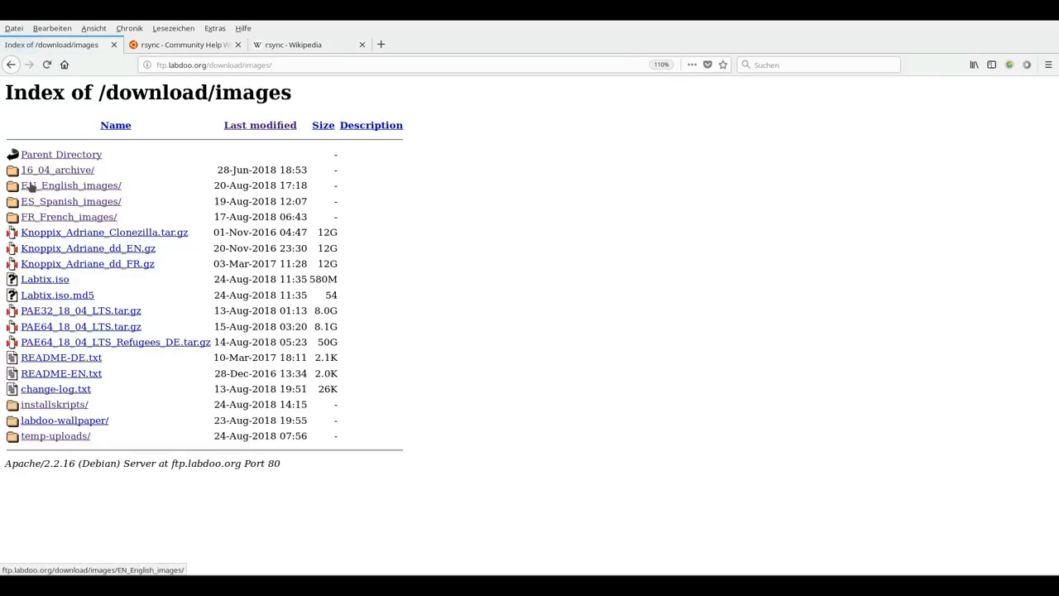
pyautogui.moveTo(69, 216)
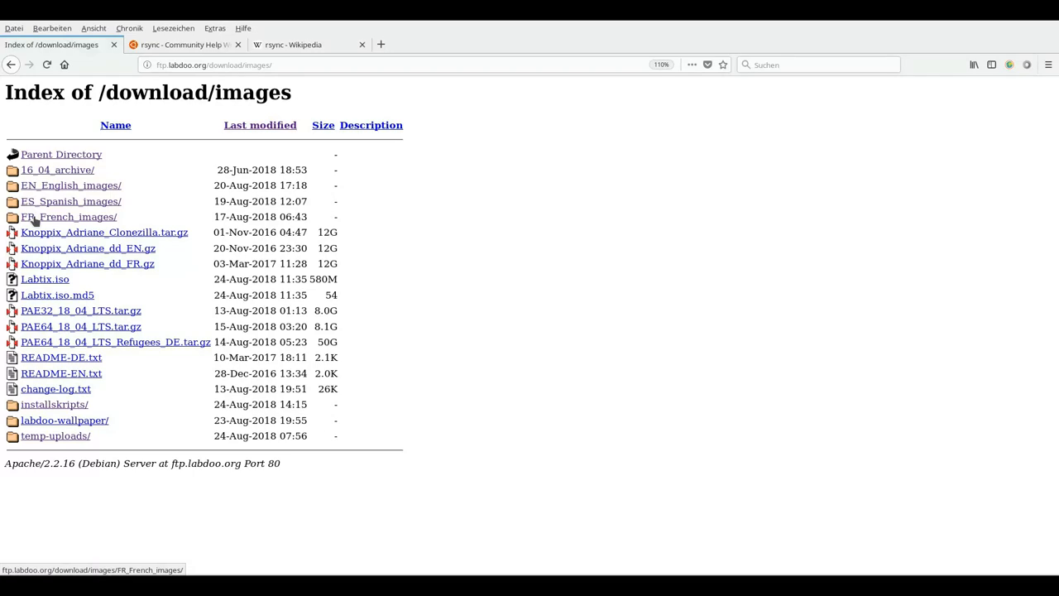
pyautogui.moveTo(43, 313)
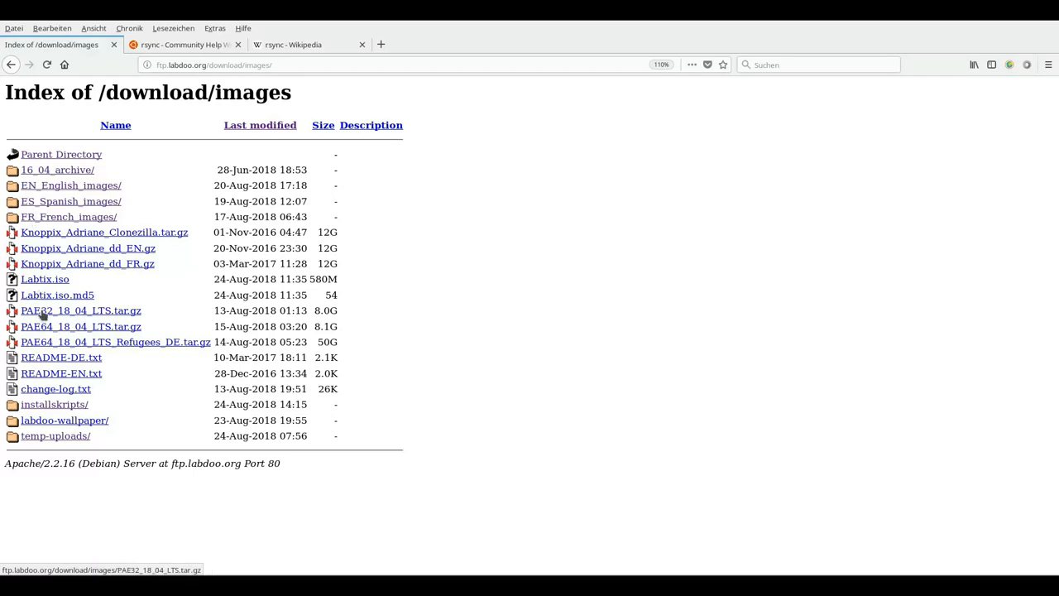
pyautogui.moveTo(51, 335)
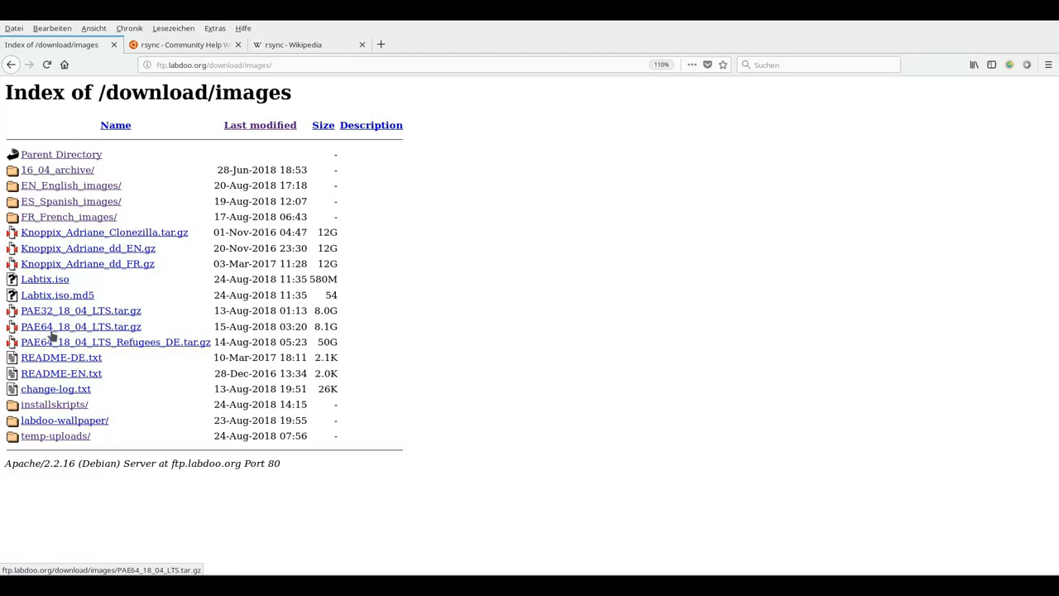
pyautogui.moveTo(80, 310)
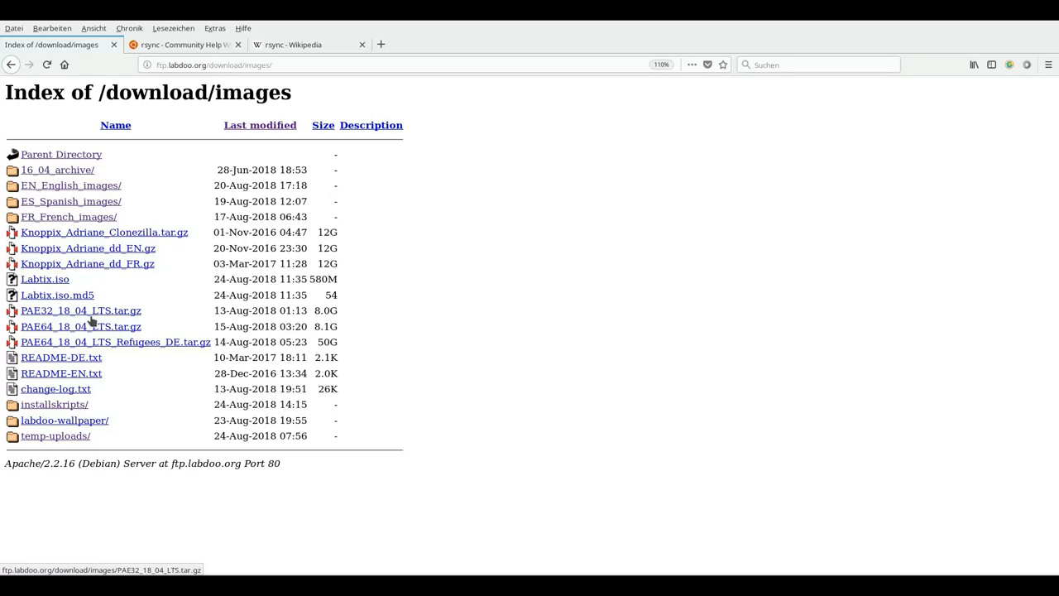
pyautogui.moveTo(83, 326)
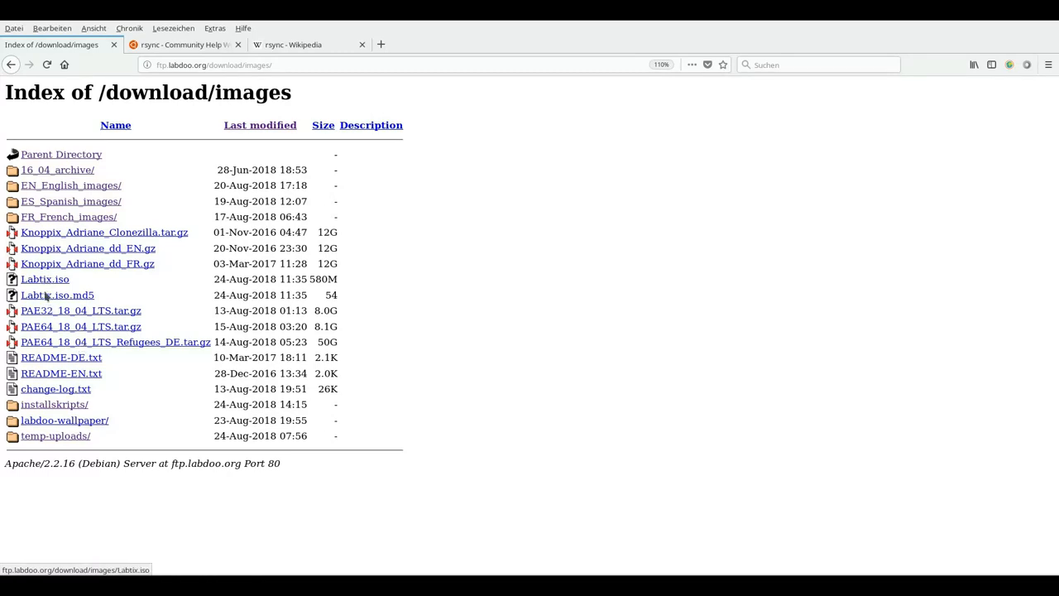
pyautogui.moveTo(49, 313)
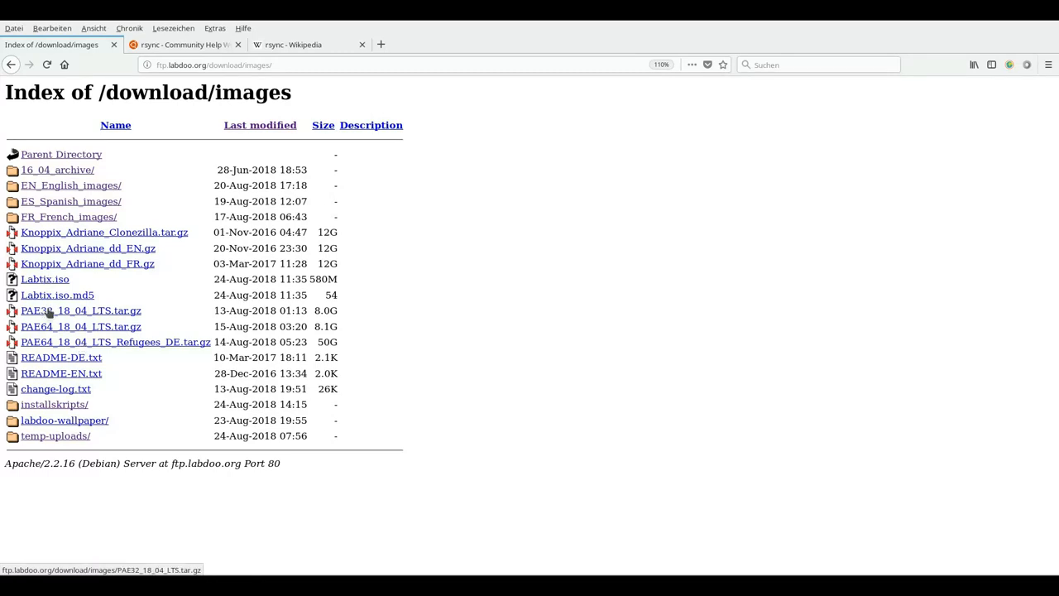
pyautogui.rightClick(80, 310)
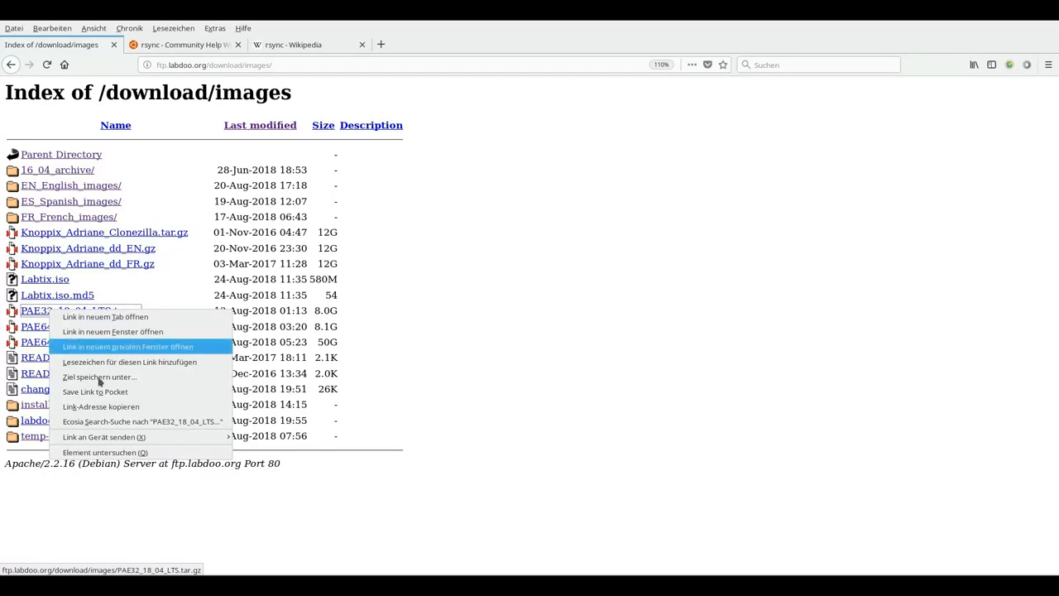
pyautogui.moveTo(99, 376)
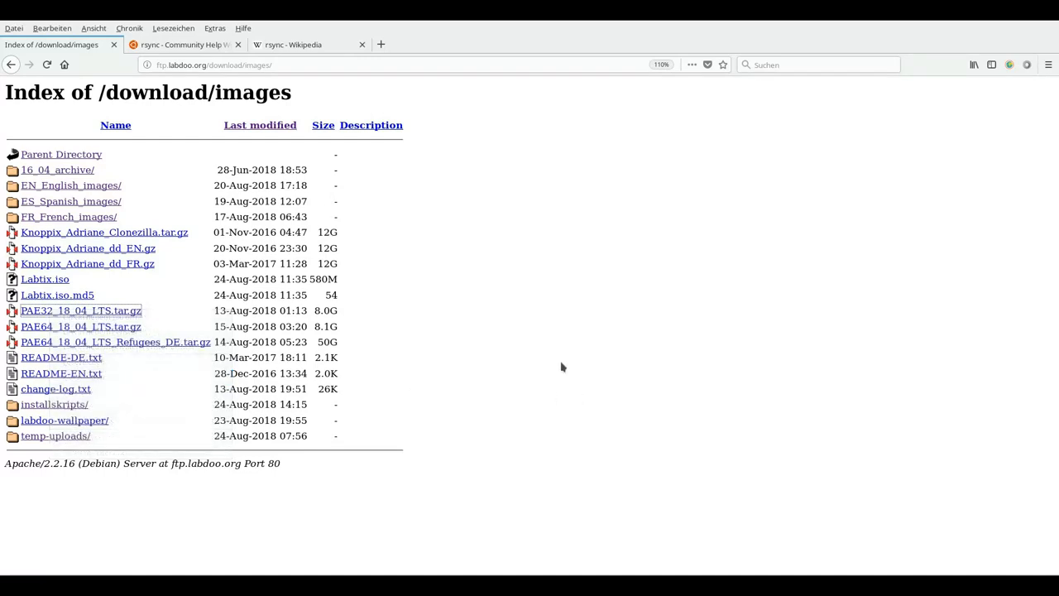
# Step: Switch to the 'rsync - Community Help Wiki' tab
pyautogui.click(182, 44)
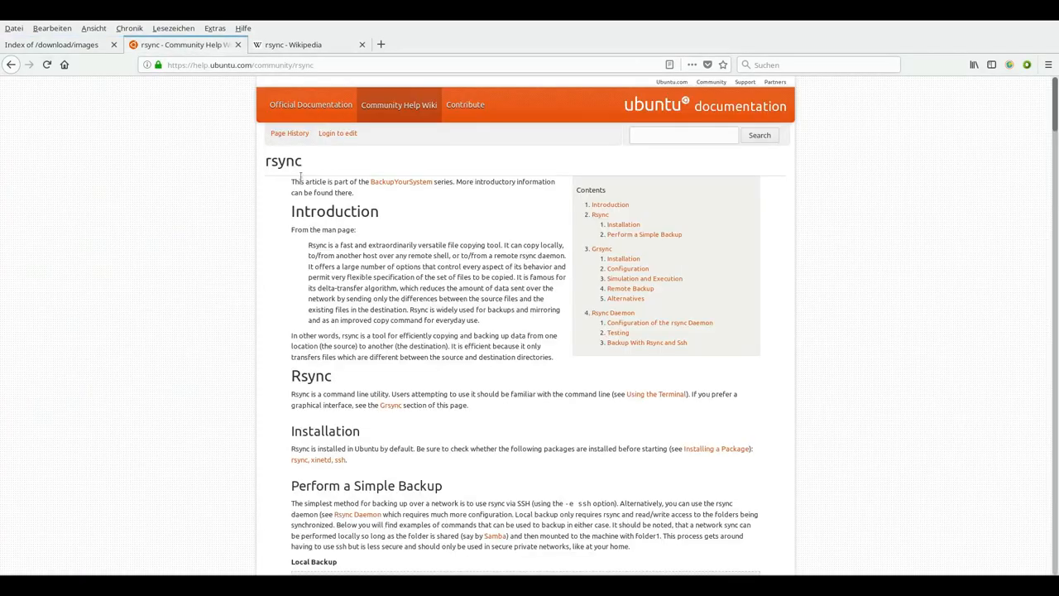
pyautogui.moveTo(229, 286)
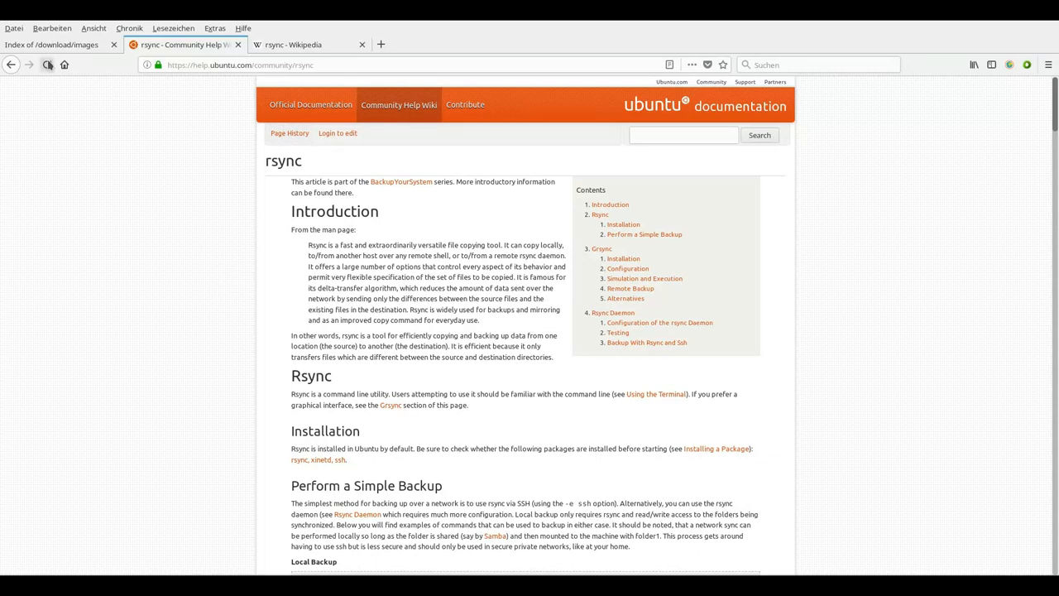
# Step: Switch back to the 'Index of /download/images' tab
pyautogui.click(52, 45)
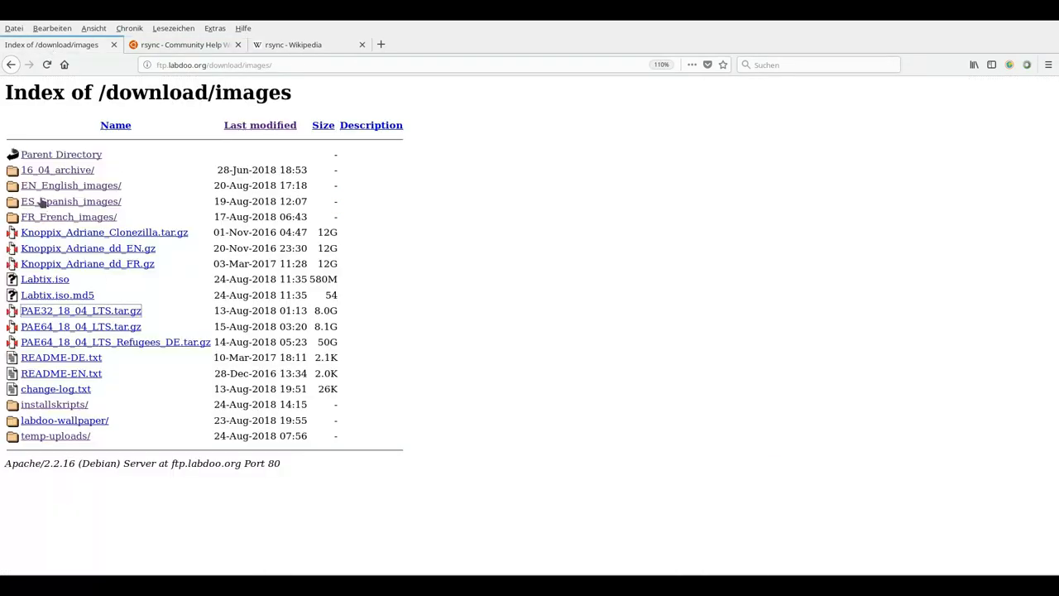
pyautogui.moveTo(47, 216)
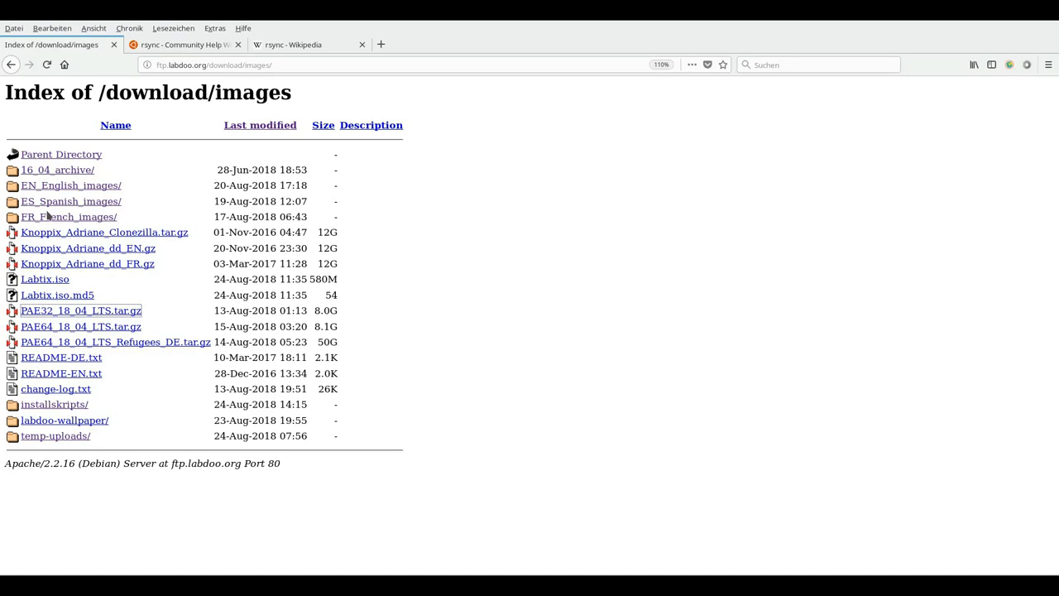
pyautogui.moveTo(273, 113)
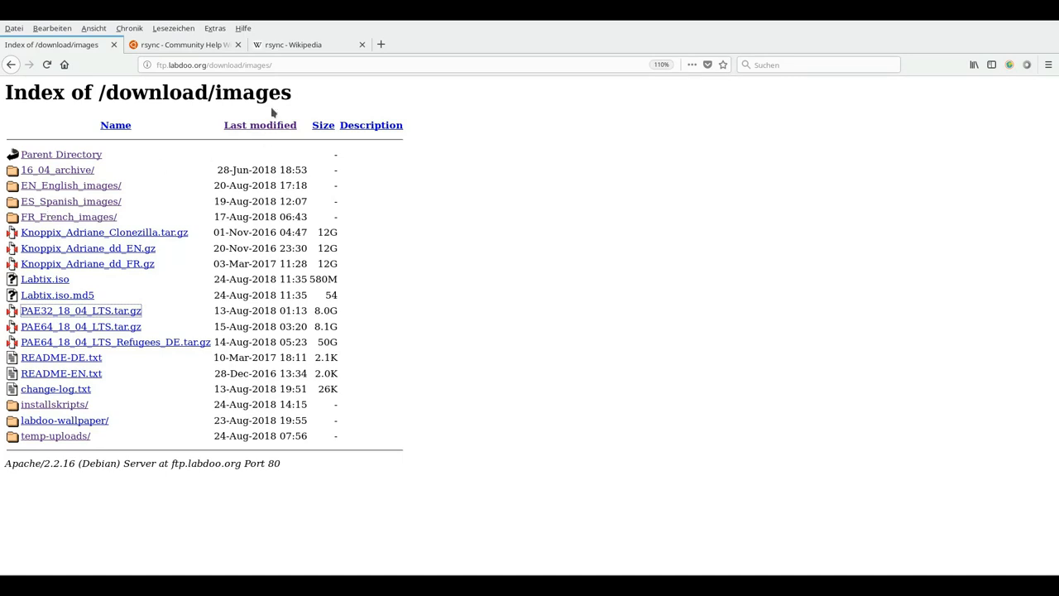
# Step: Open the 'rsync - Wikipedia' tab and scroll to the rsync applications table
pyautogui.click(306, 44)
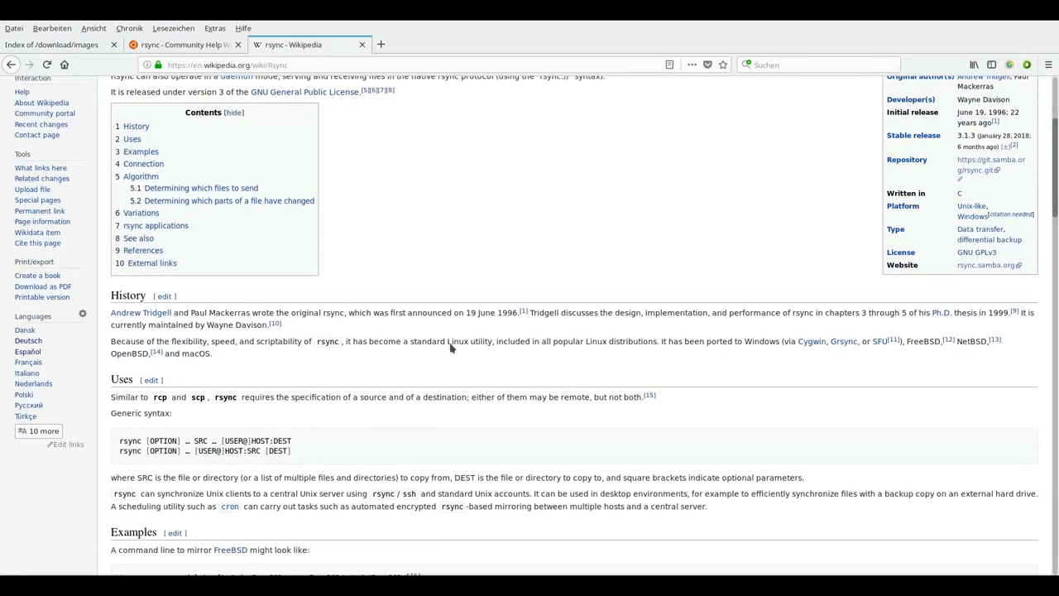
pyautogui.scroll(-3)
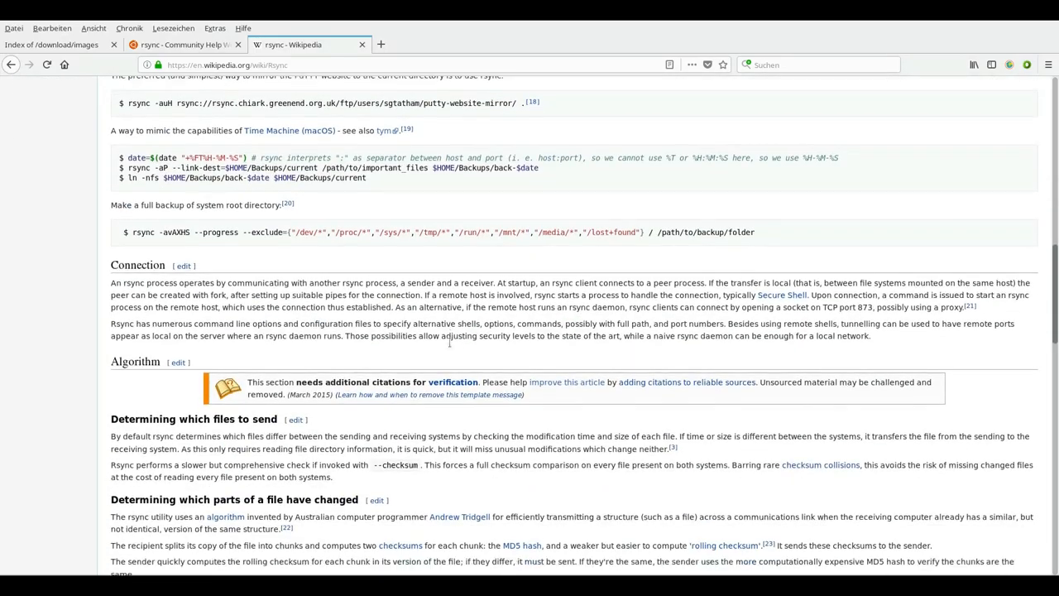
pyautogui.scroll(-3)
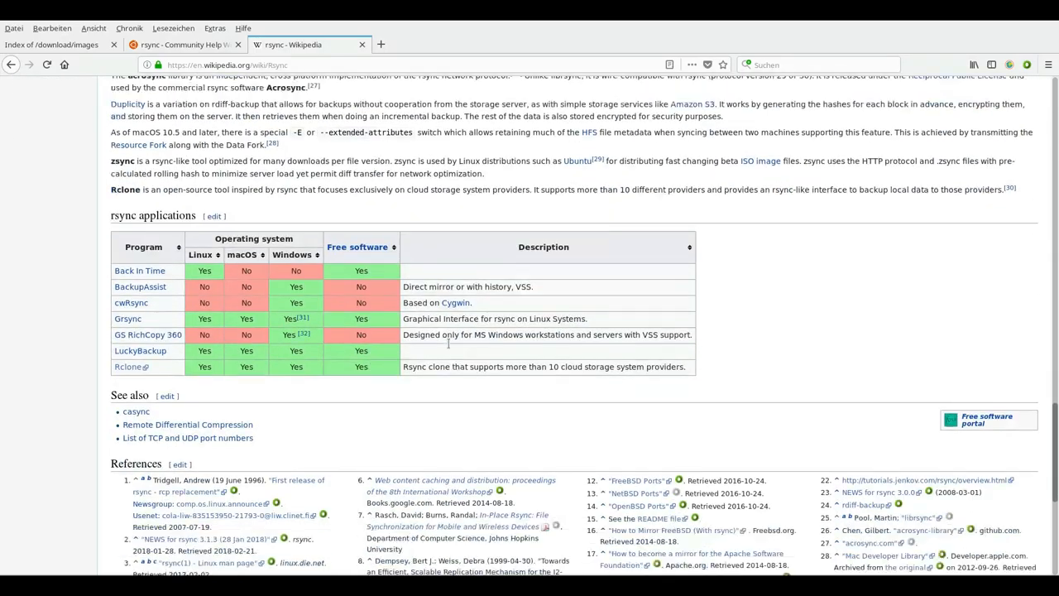
pyautogui.scroll(-3)
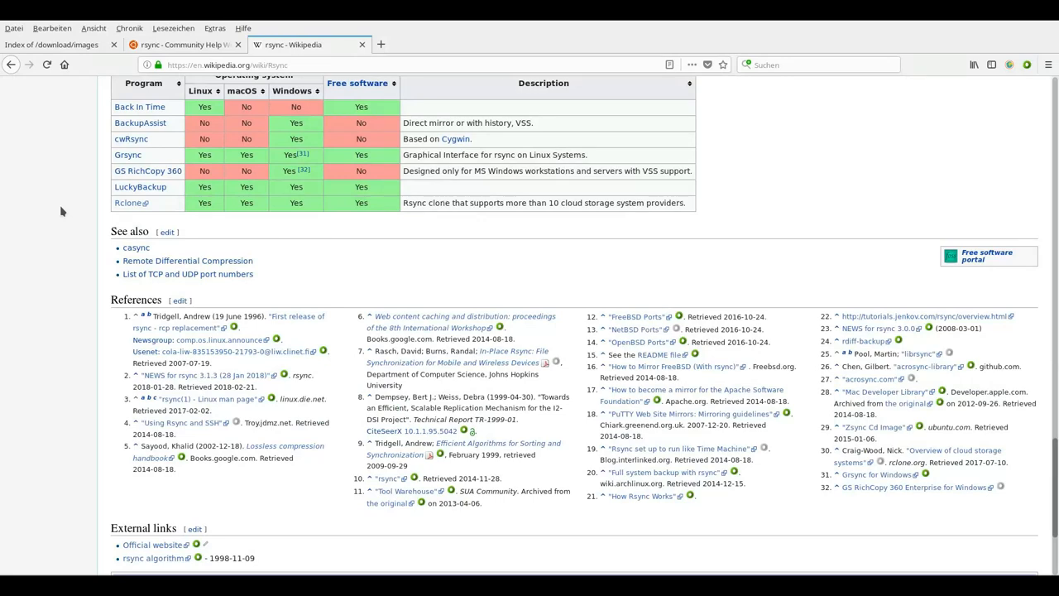
pyautogui.scroll(3)
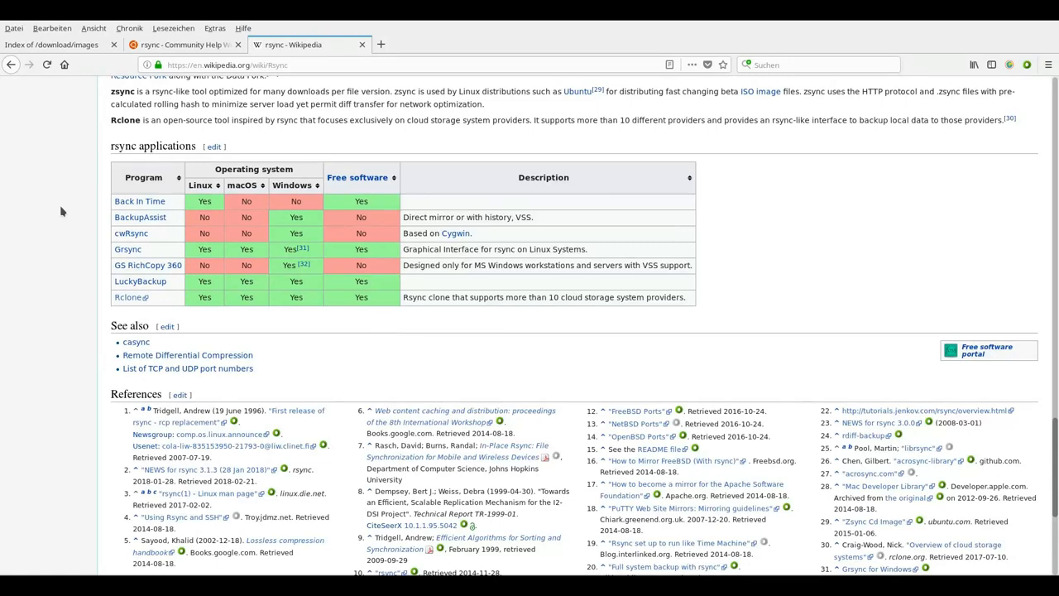
pyautogui.moveTo(312, 547)
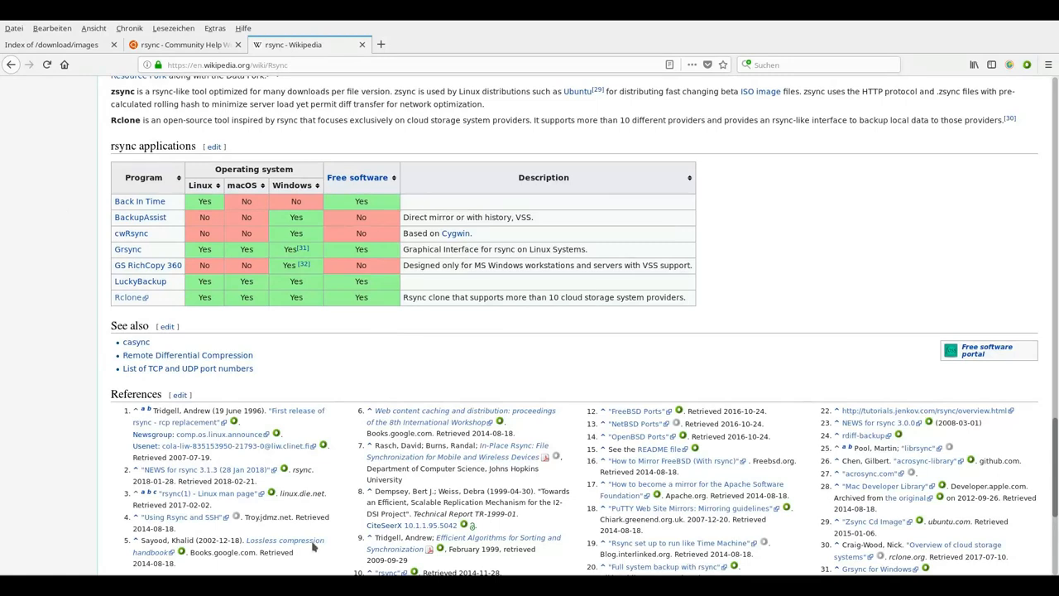